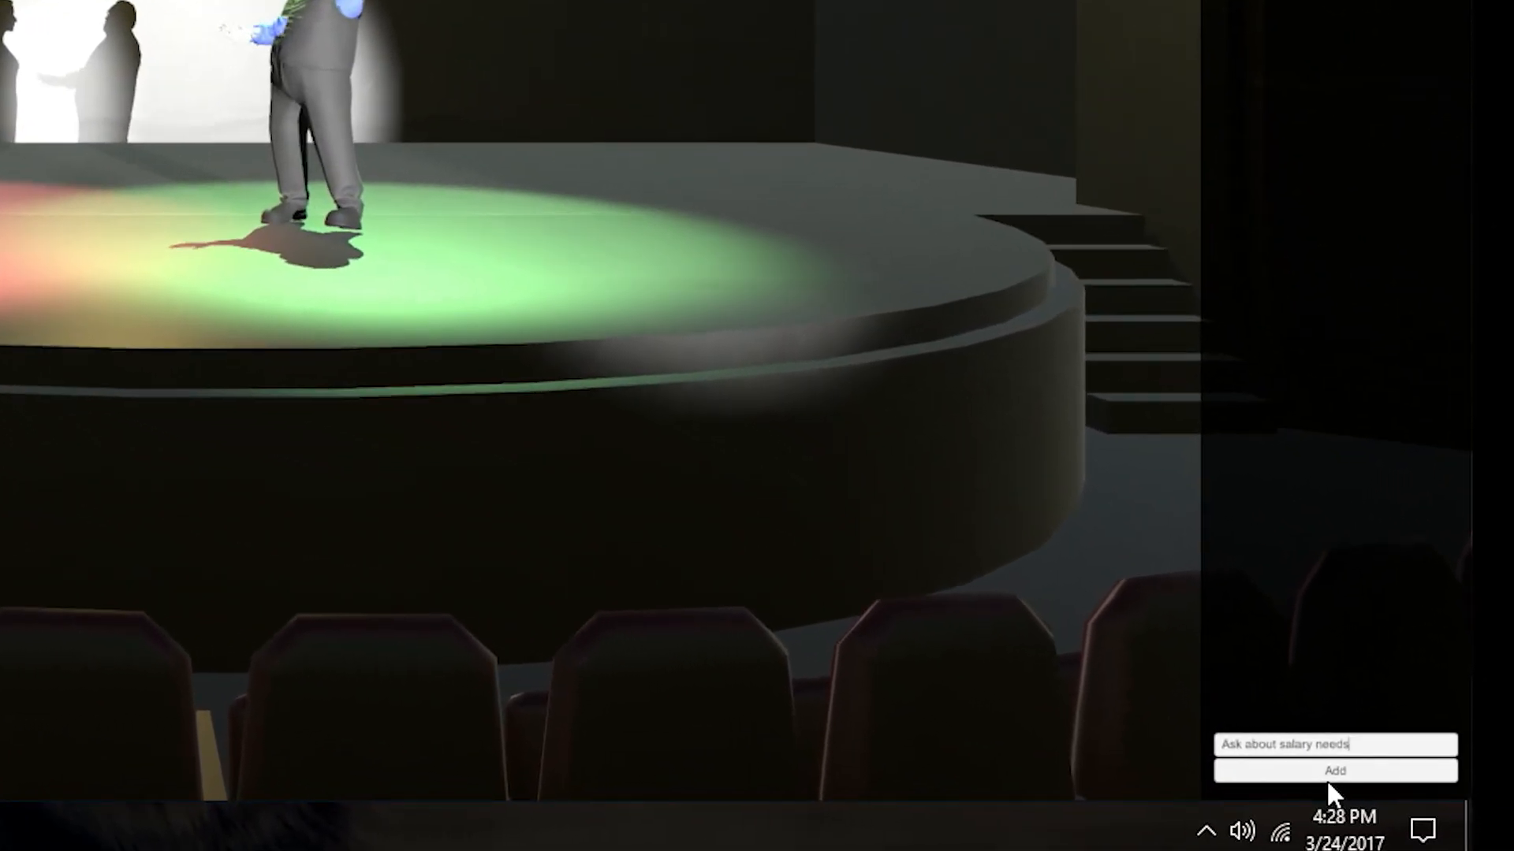
Submit the 'Ask about salary needs' note with Add.
left_click(1334, 770)
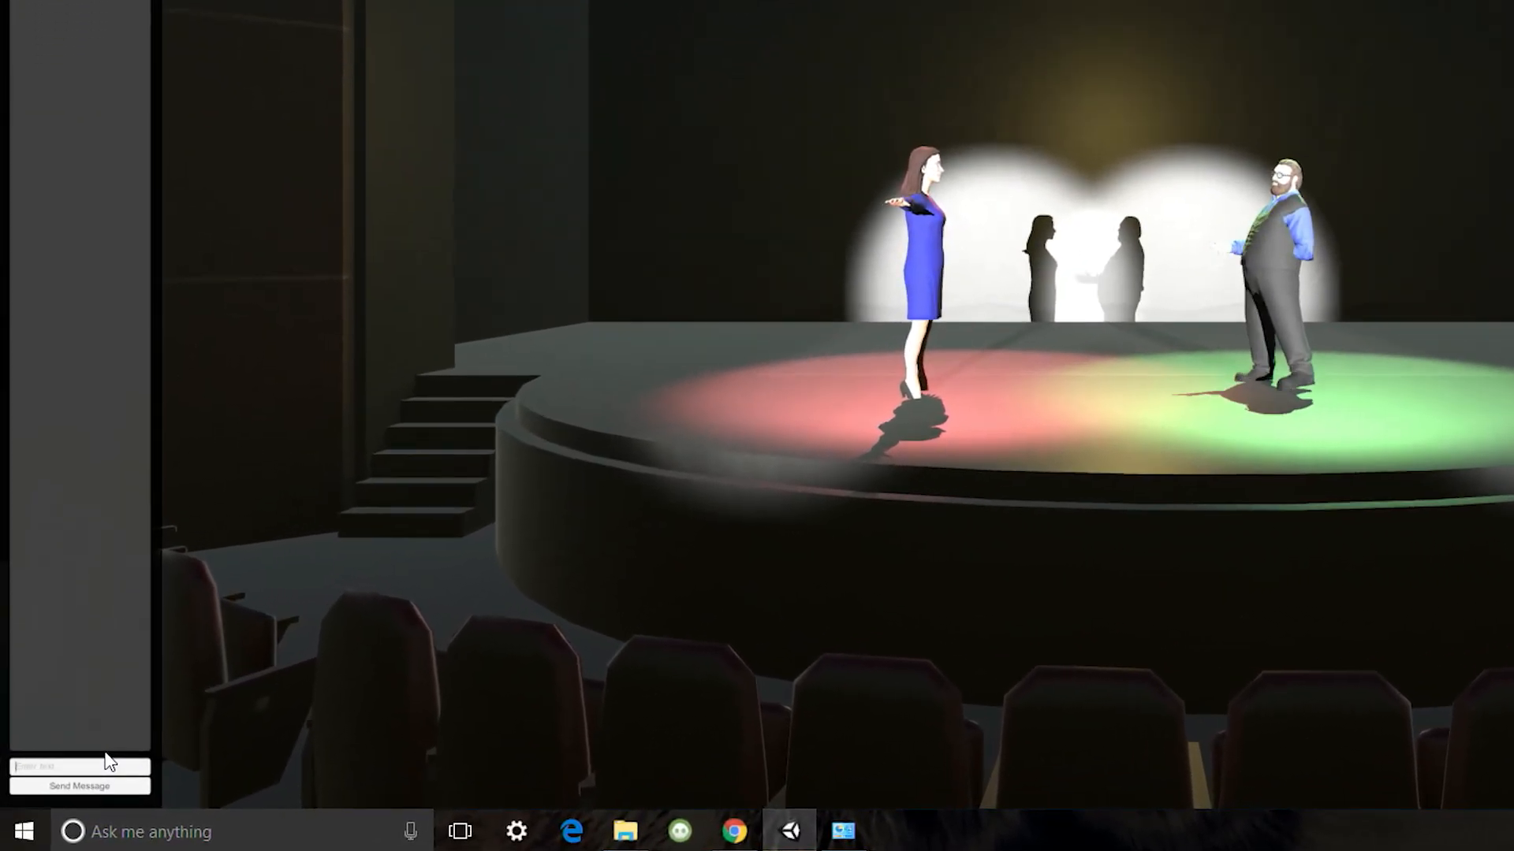
Send the performer "Thanks, you're doing great!" to display over the Actor View.
type("Thanks.")
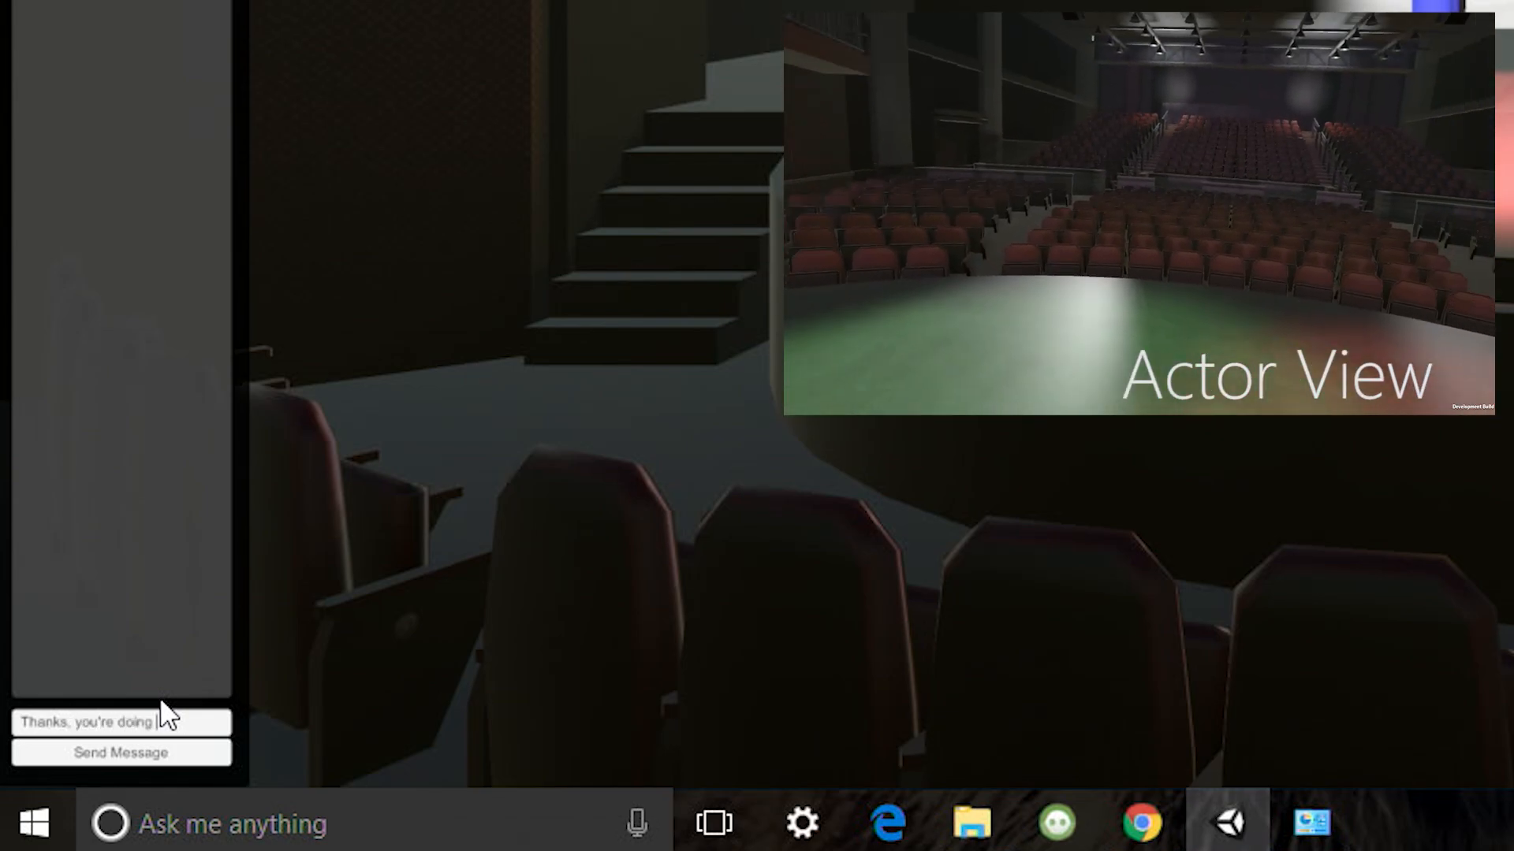
type("great")
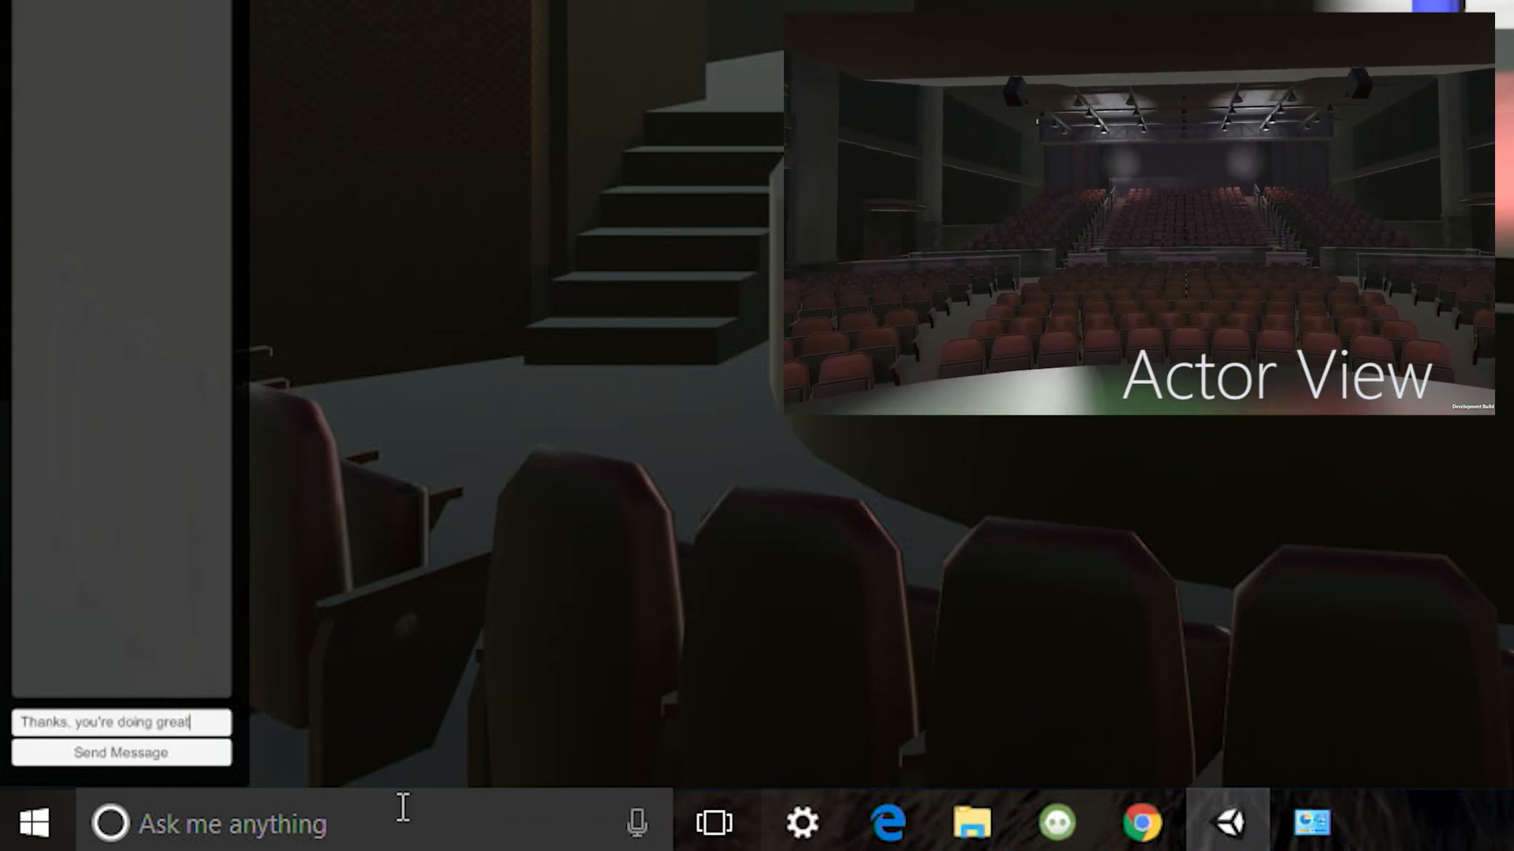
left_click(119, 754)
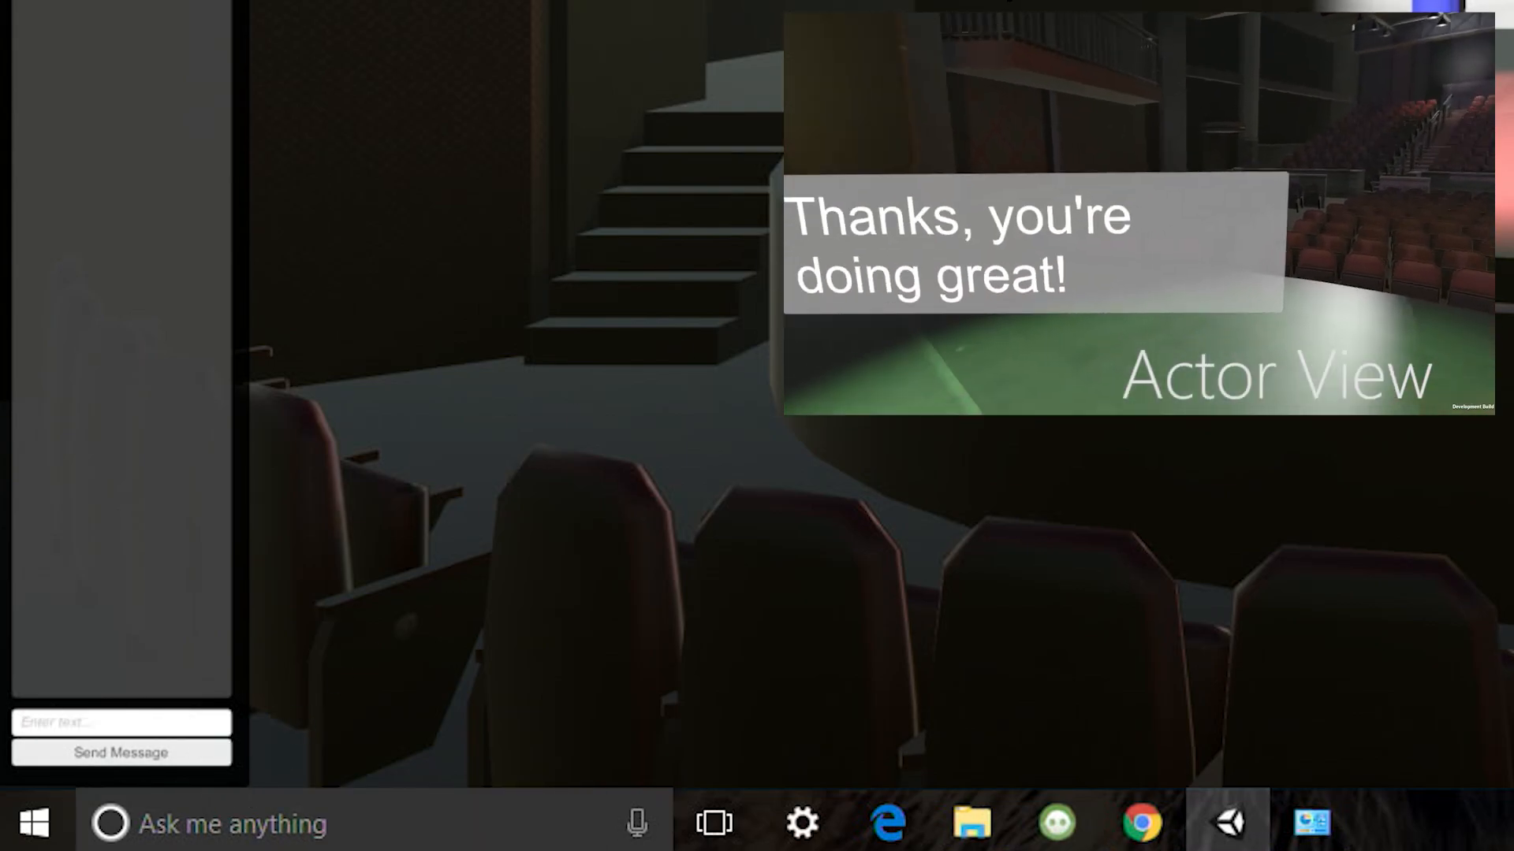